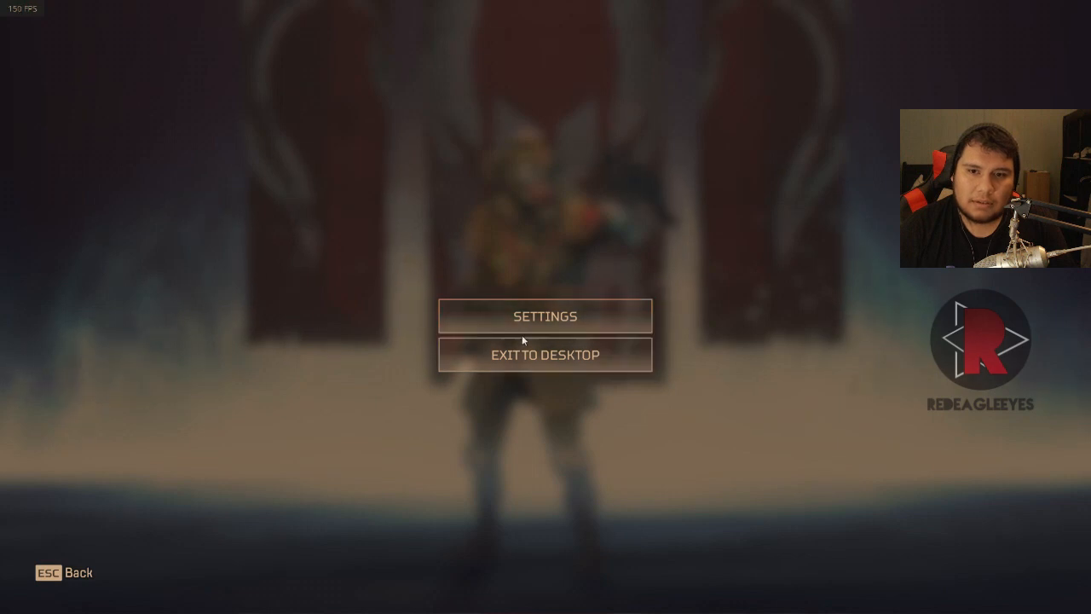
# Bring up the game's Settings menu from the pause screen
pyautogui.click(546, 316)
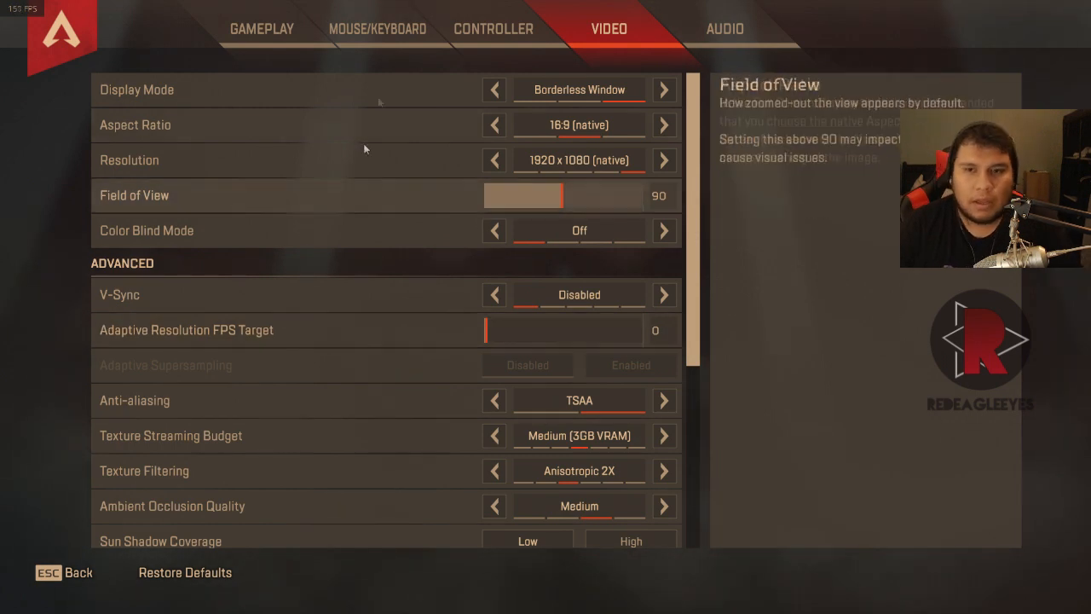
# Scroll through the advanced video options, leaving borderless 1920x1080, FOV 90 and TSAA unchanged
pyautogui.scroll(-3)
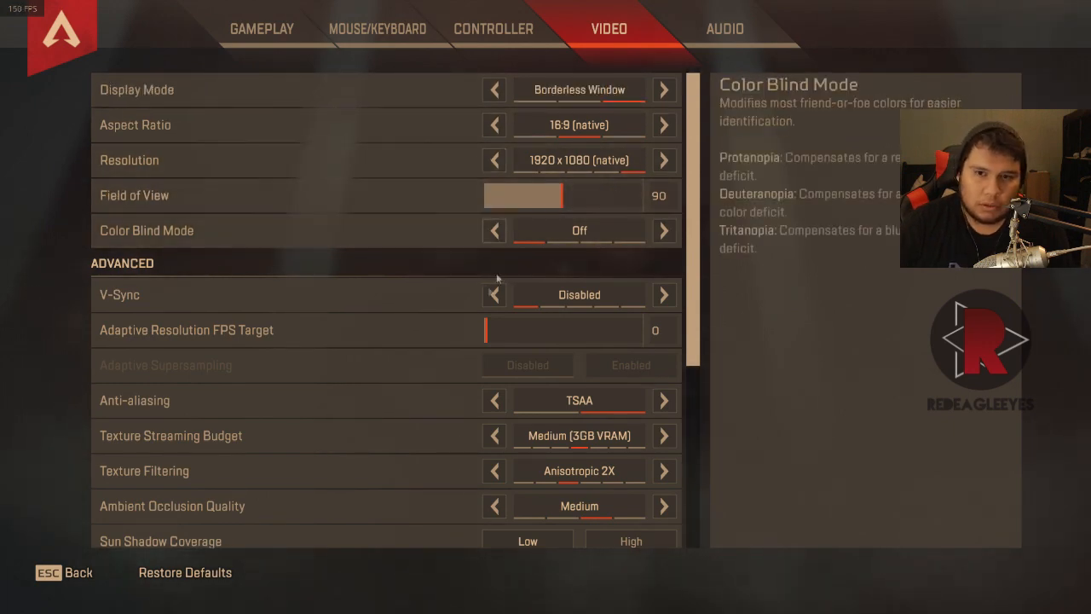
pyautogui.scroll(-3)
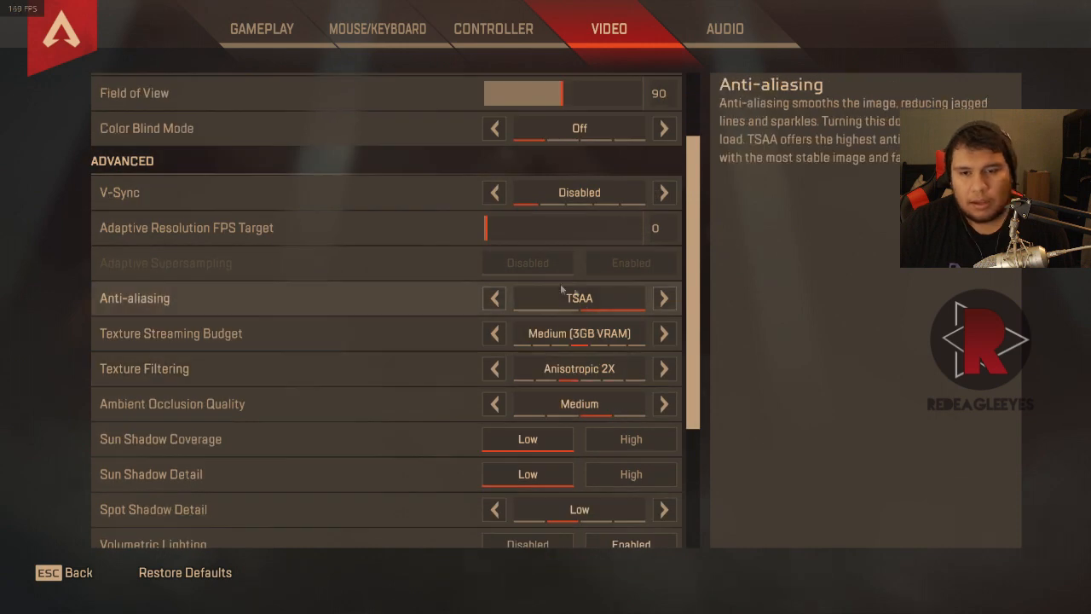
pyautogui.scroll(-3)
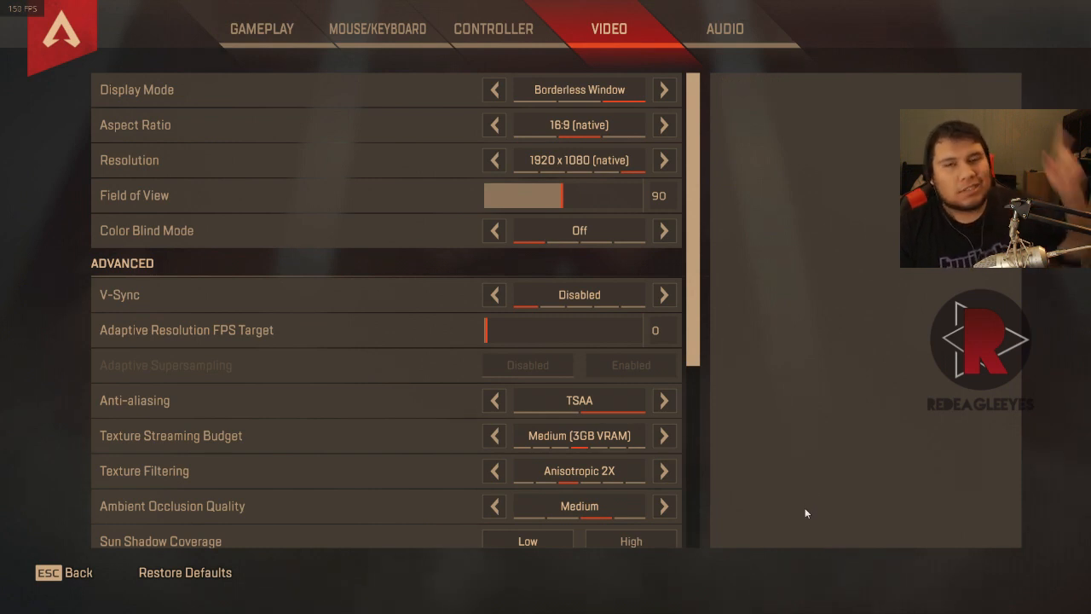
pyautogui.moveTo(808, 491)
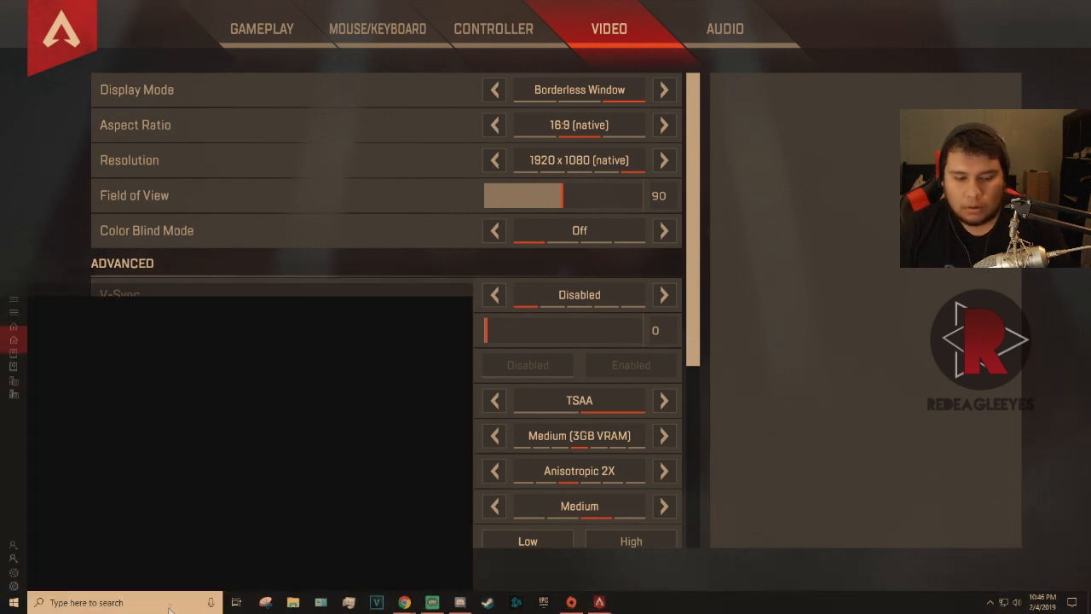
# Search 'nvidia' and launch NVIDIA Control Panel from the best match
pyautogui.write('nvidia control panel')
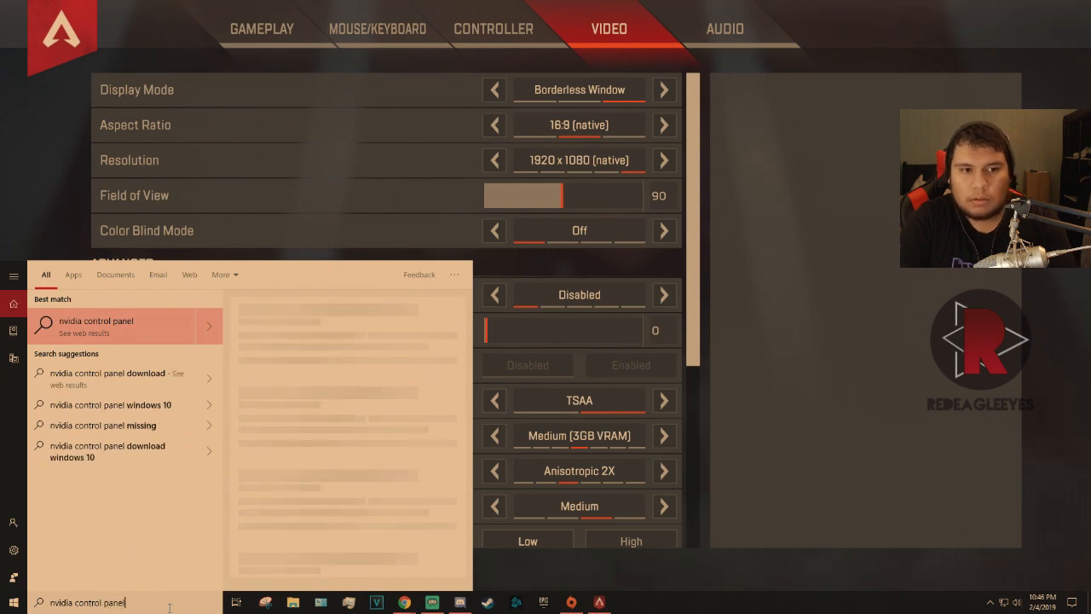
pyautogui.click(96, 325)
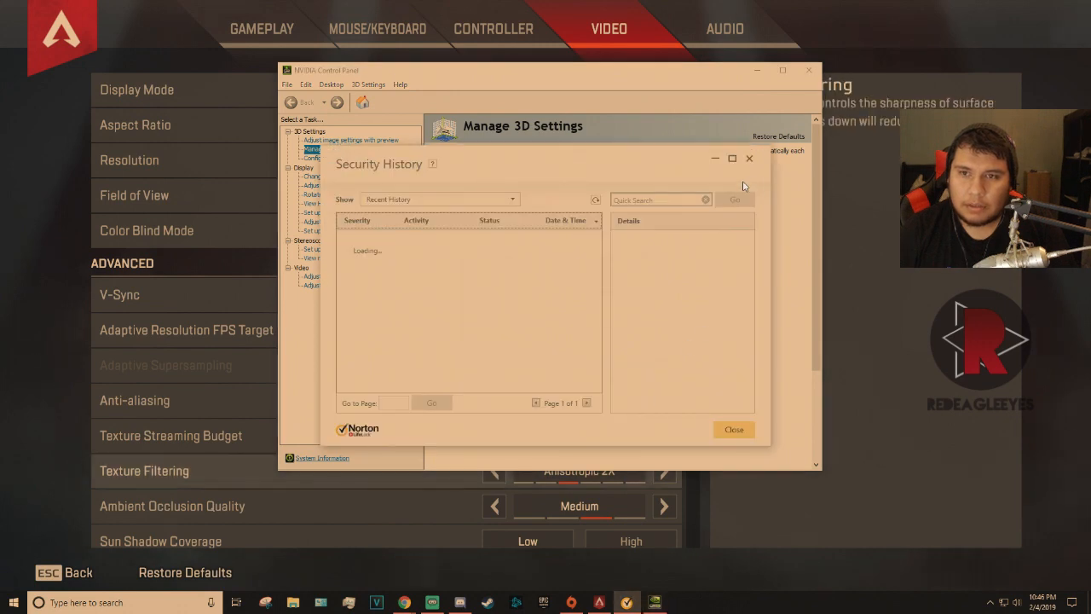
# Close the Norton Security History window and switch Manage 3D Settings to Program Settings
pyautogui.click(733, 429)
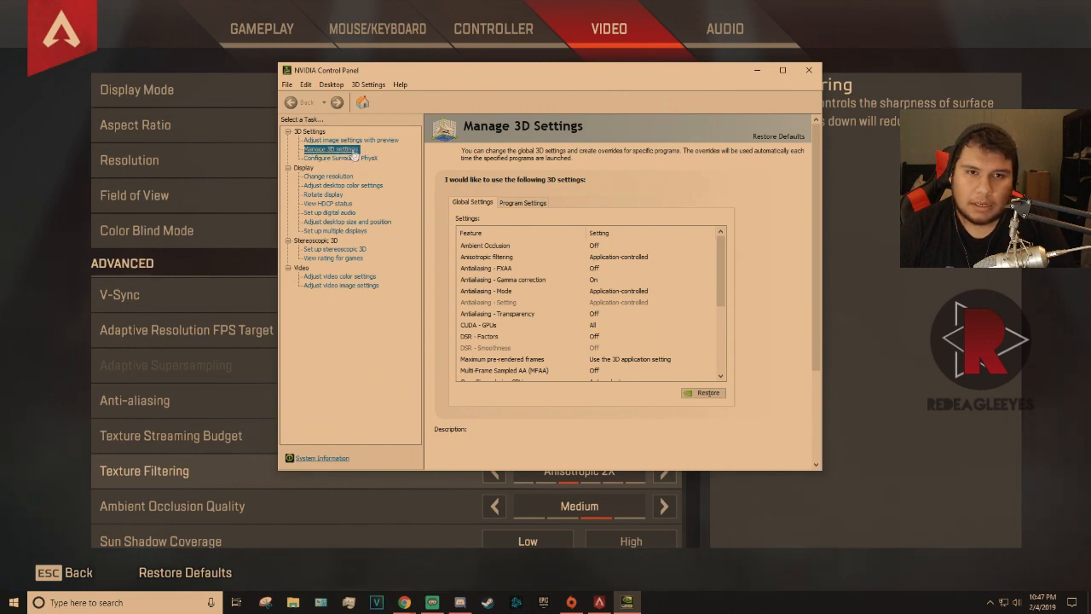
pyautogui.click(522, 201)
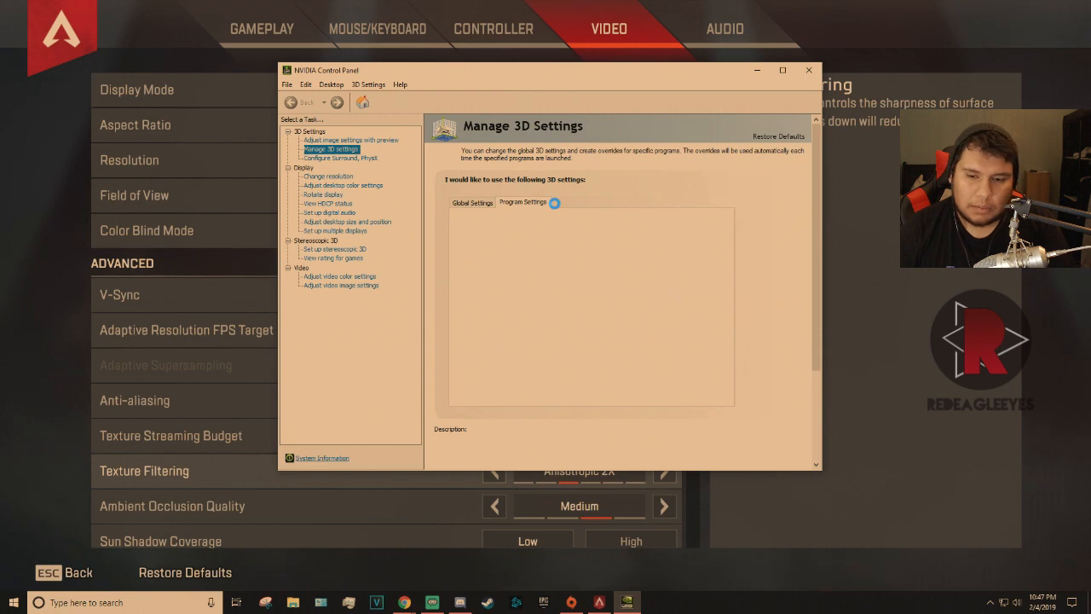
pyautogui.click(522, 201)
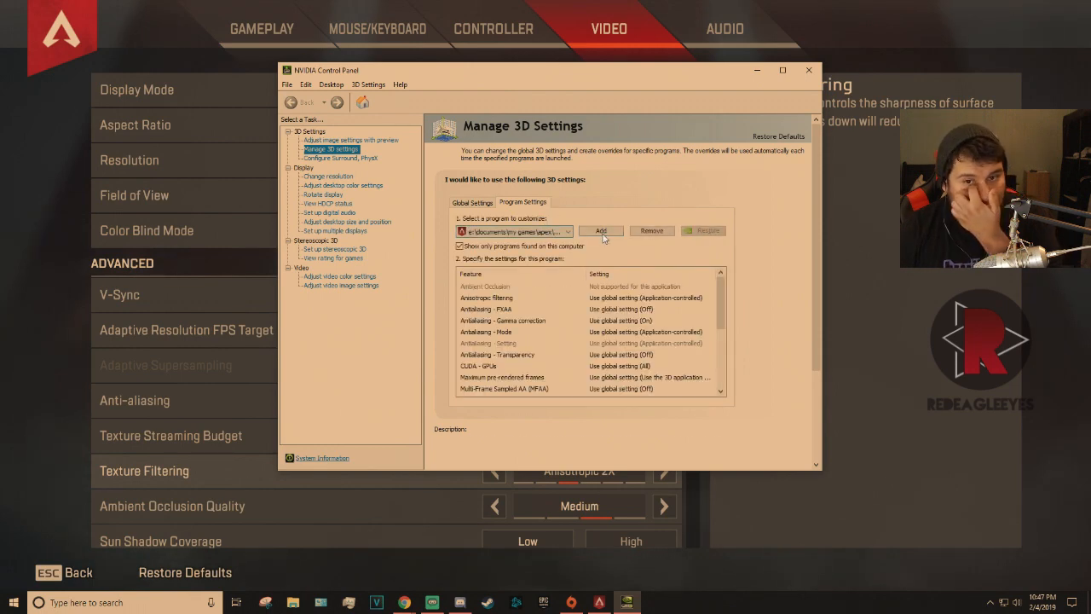
# Add Apex Legends from the program list as a program with custom 3D settings
pyautogui.click(601, 232)
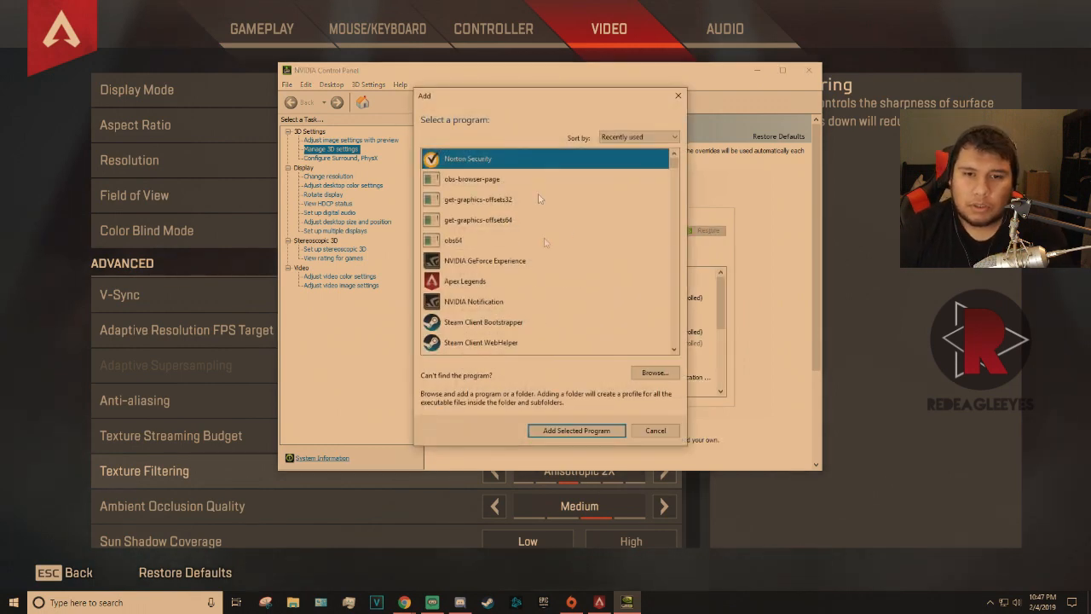
pyautogui.click(464, 280)
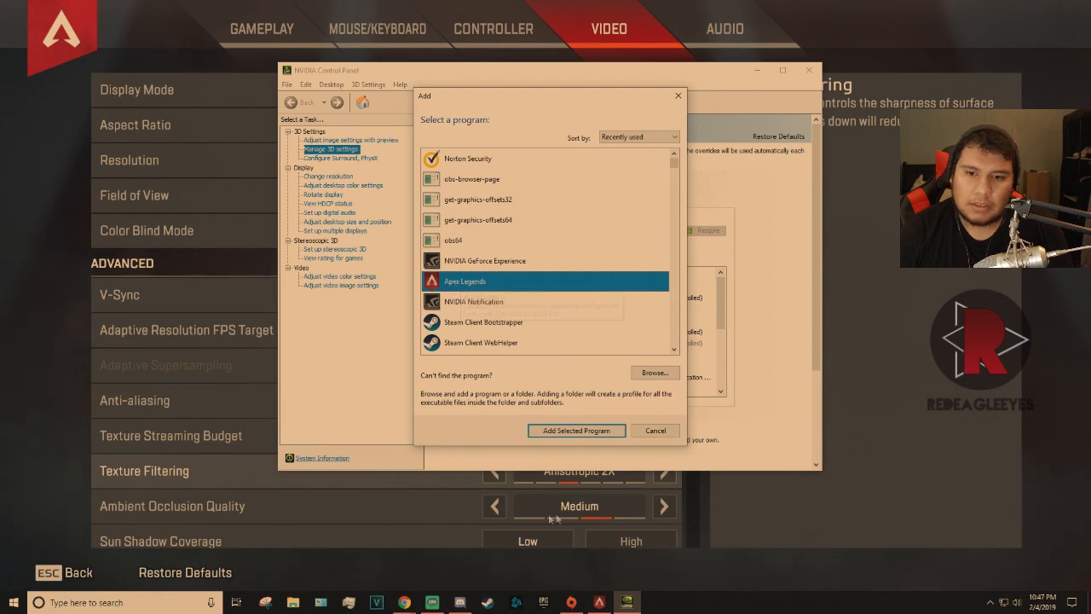
pyautogui.click(577, 430)
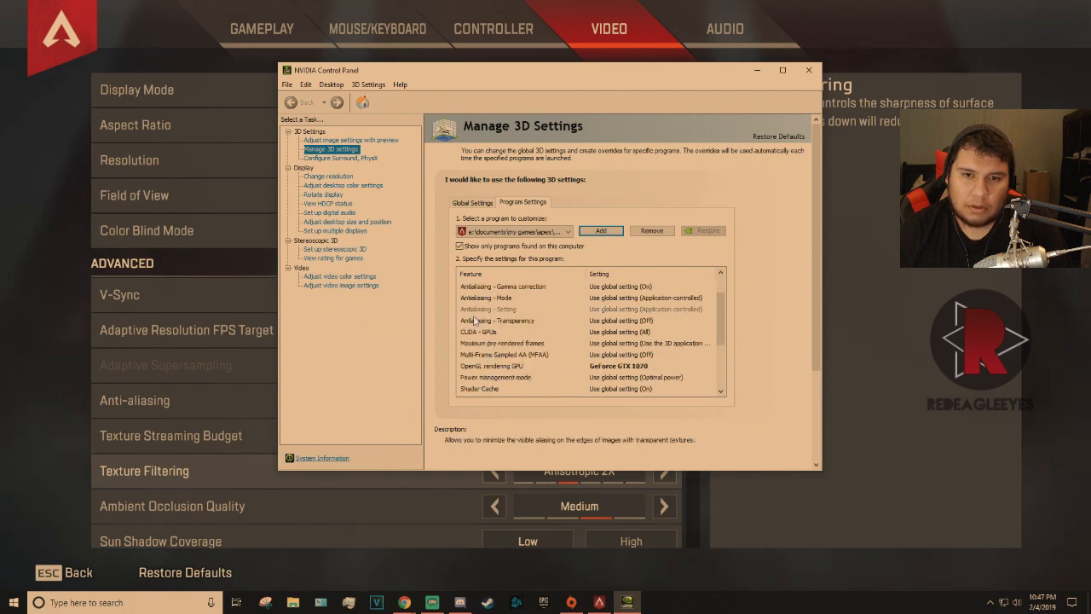
# Set Apex Legends' OpenGL rendering GPU to the GeForce GTX 1070
pyautogui.click(491, 365)
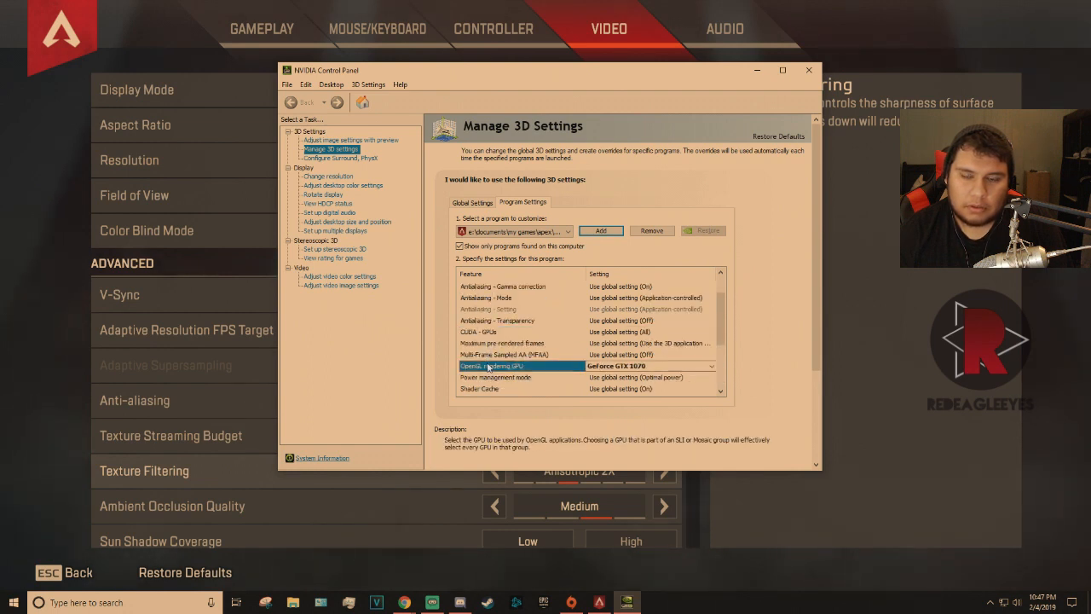
pyautogui.click(713, 365)
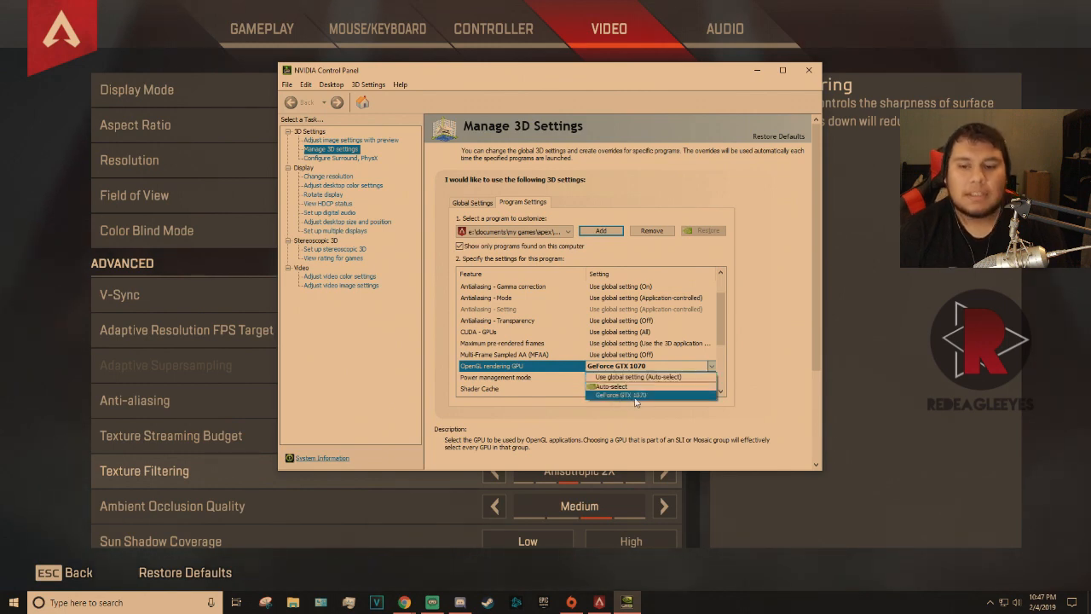
pyautogui.moveTo(595, 418)
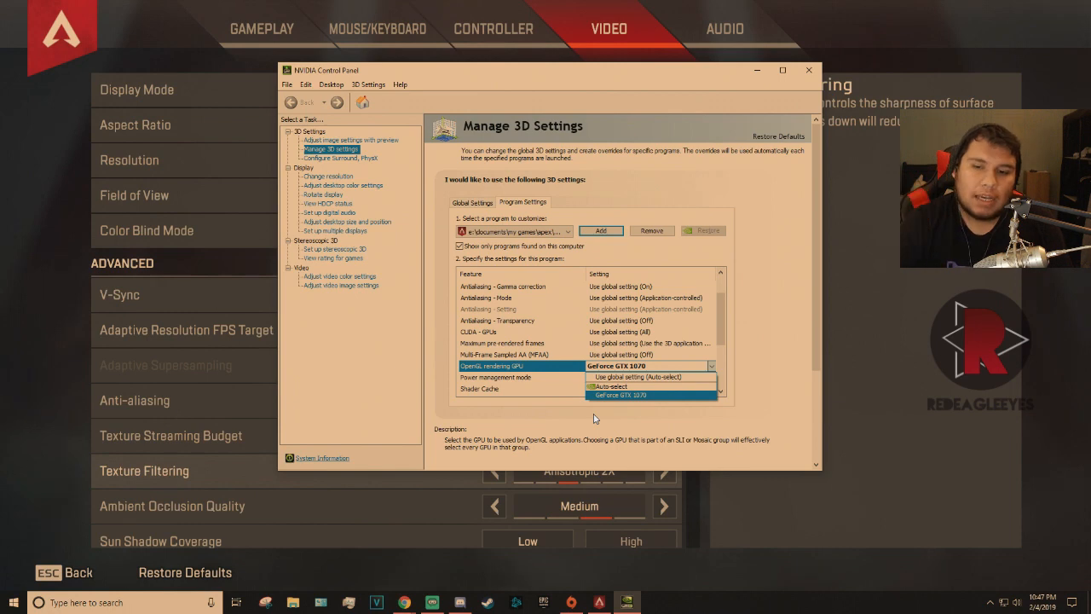
pyautogui.moveTo(633, 402)
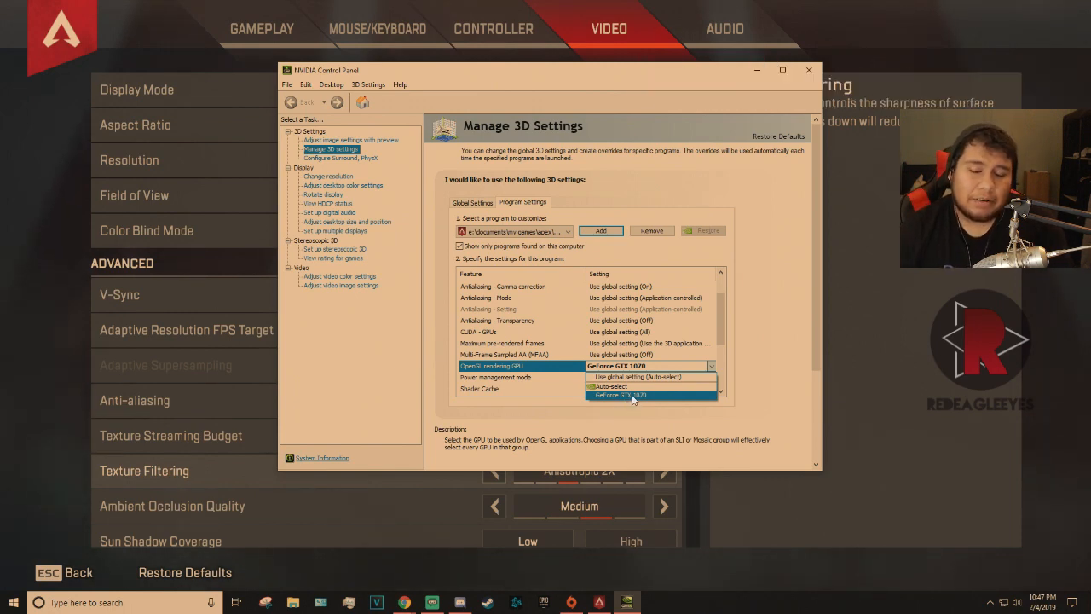
pyautogui.click(620, 396)
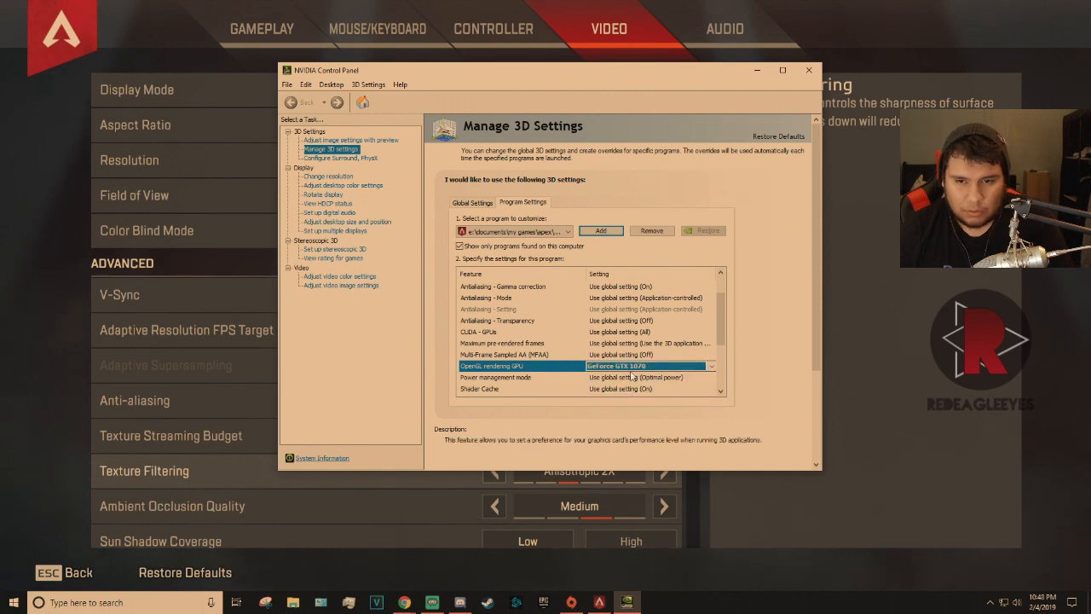